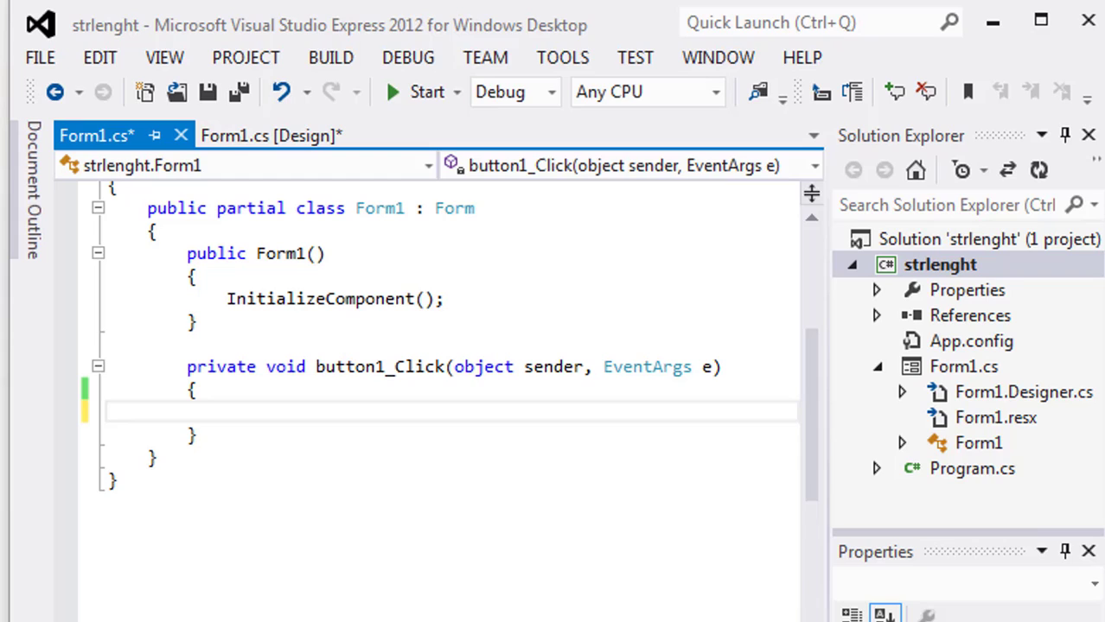
{"action": "mouse_move", "coordinate": [425, 498]}
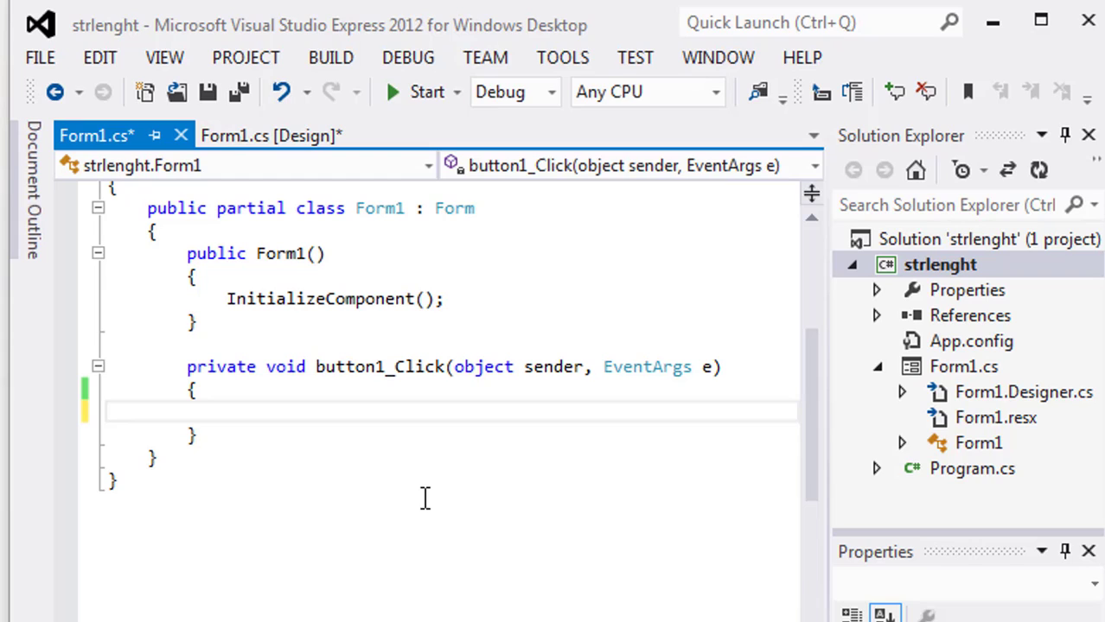
{"action": "mouse_move", "coordinate": [259, 415]}
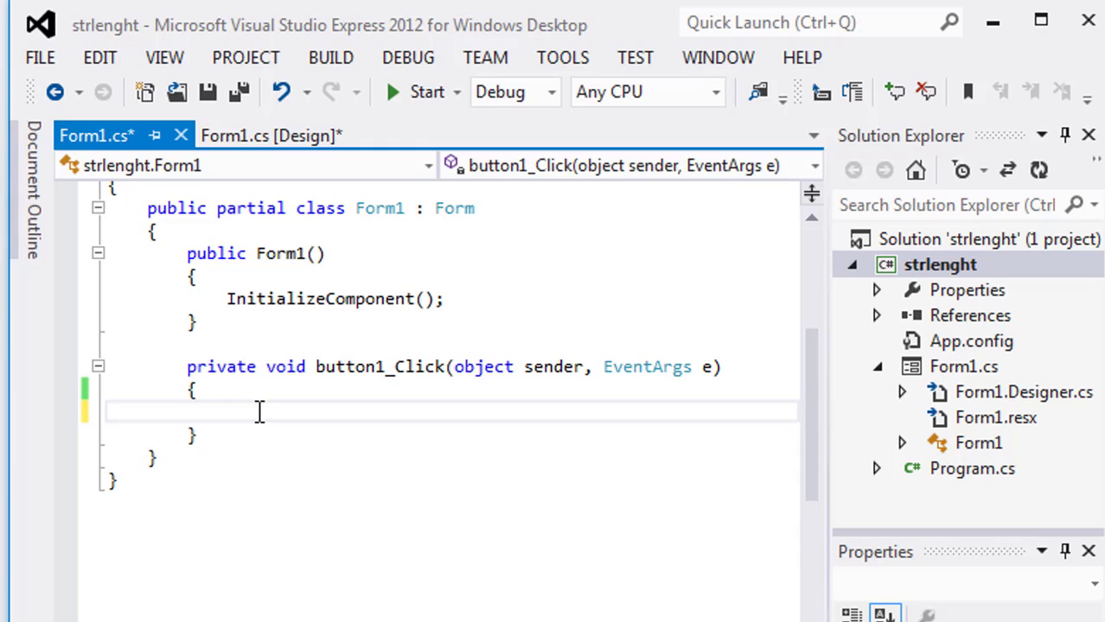
Step: Write the declarations bool isNumeric;, int i; and string str = "100"; in button1_Click
{"action": "type", "text": "bool"}
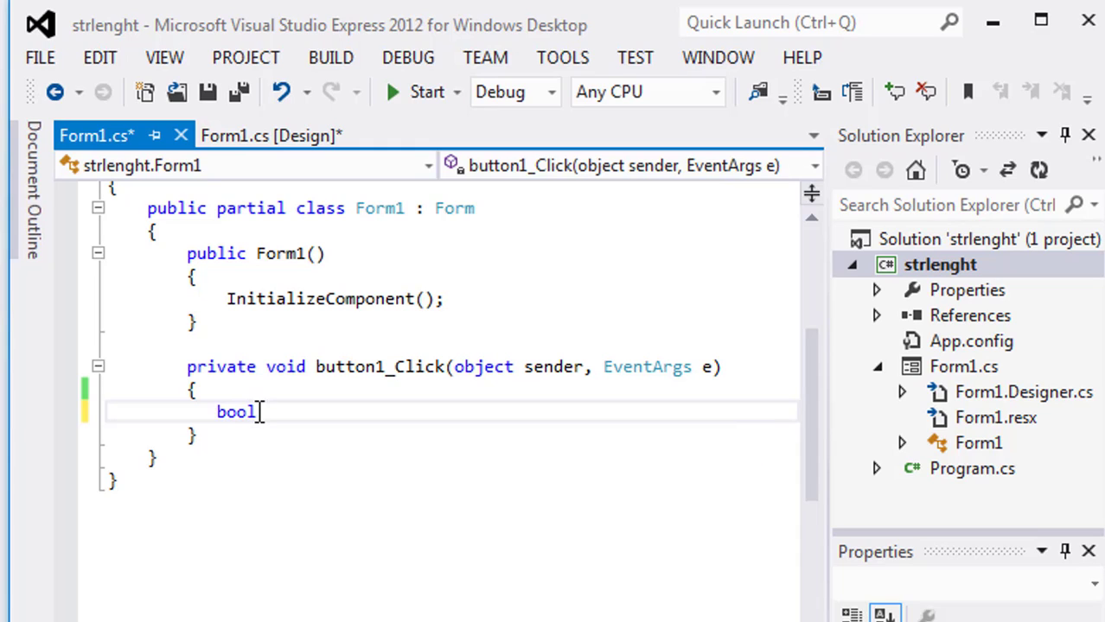
{"action": "type", "text": "is"}
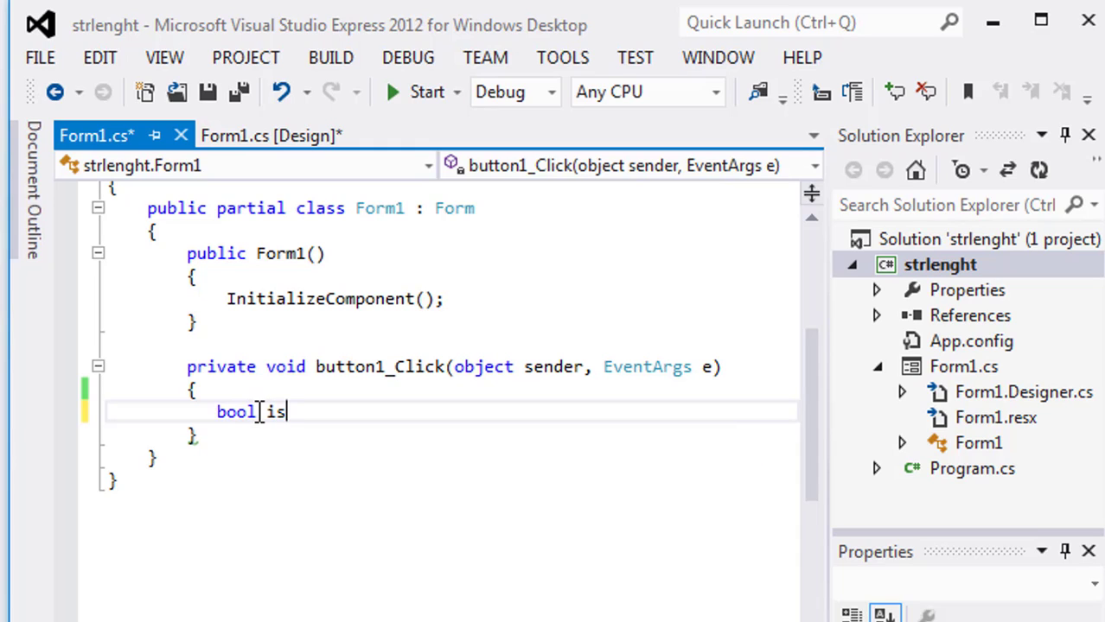
{"action": "type", "text": "Numer"}
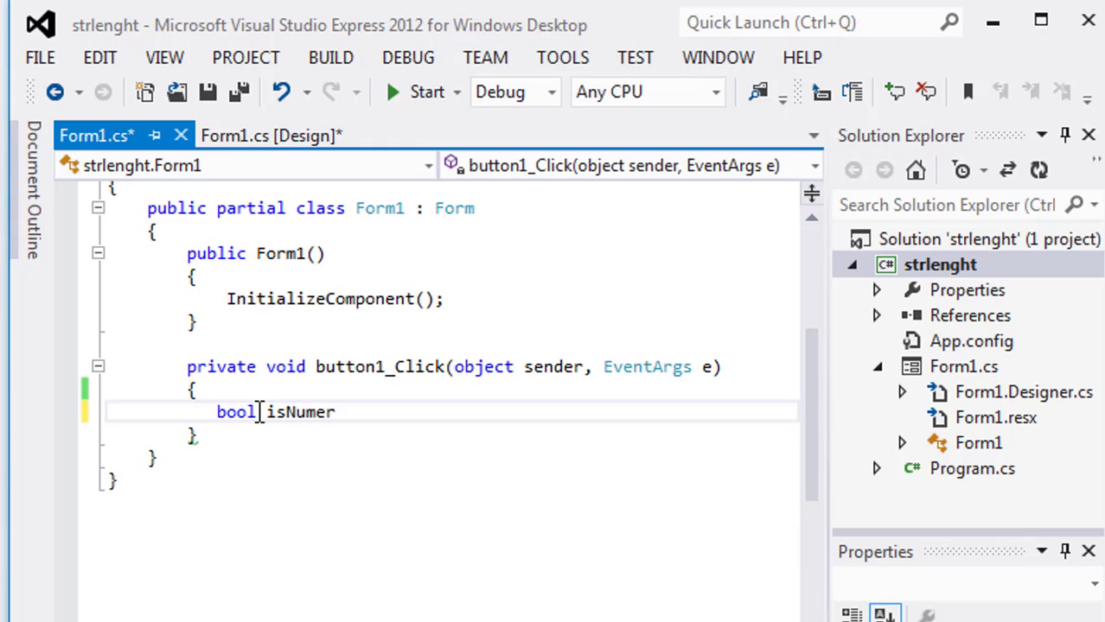
{"action": "type", "text": "ic;"}
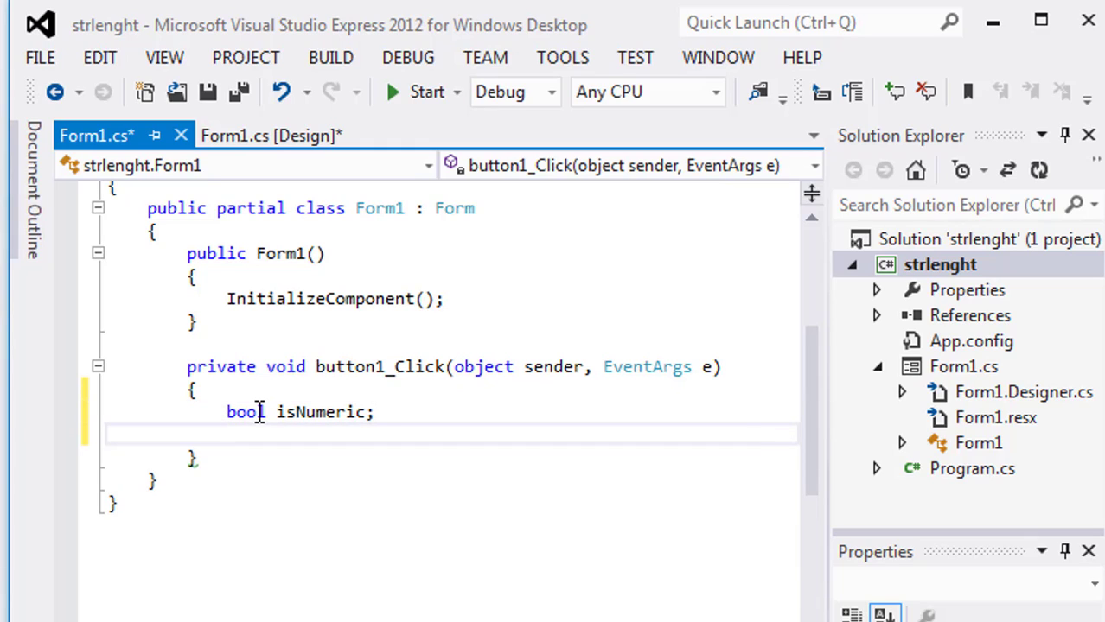
{"action": "type", "text": "int i"}
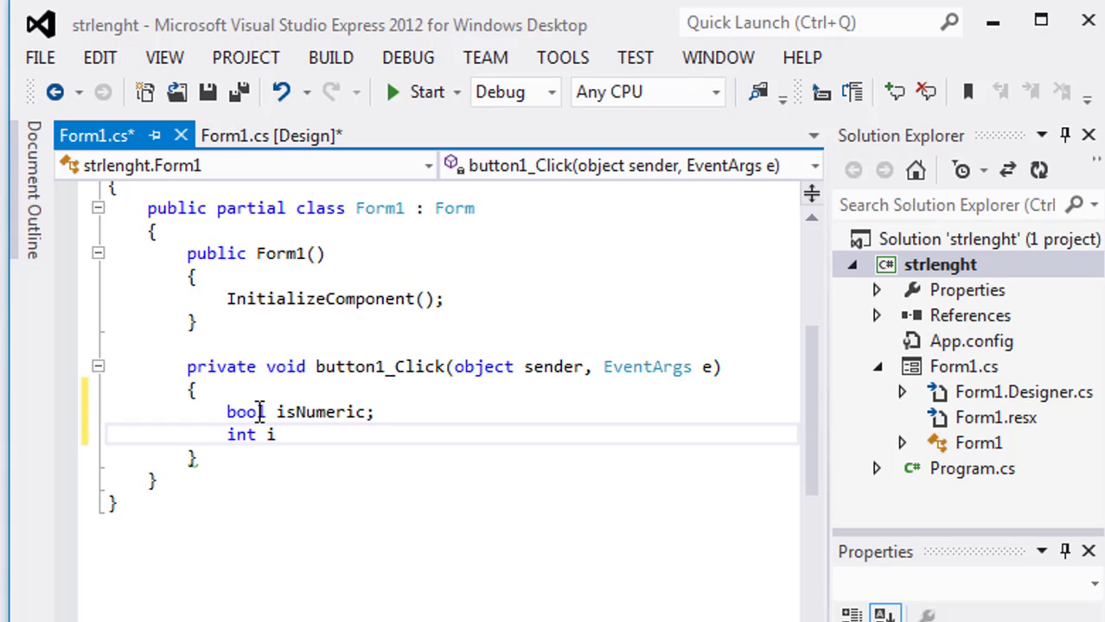
{"action": "type", "text": "string st"}
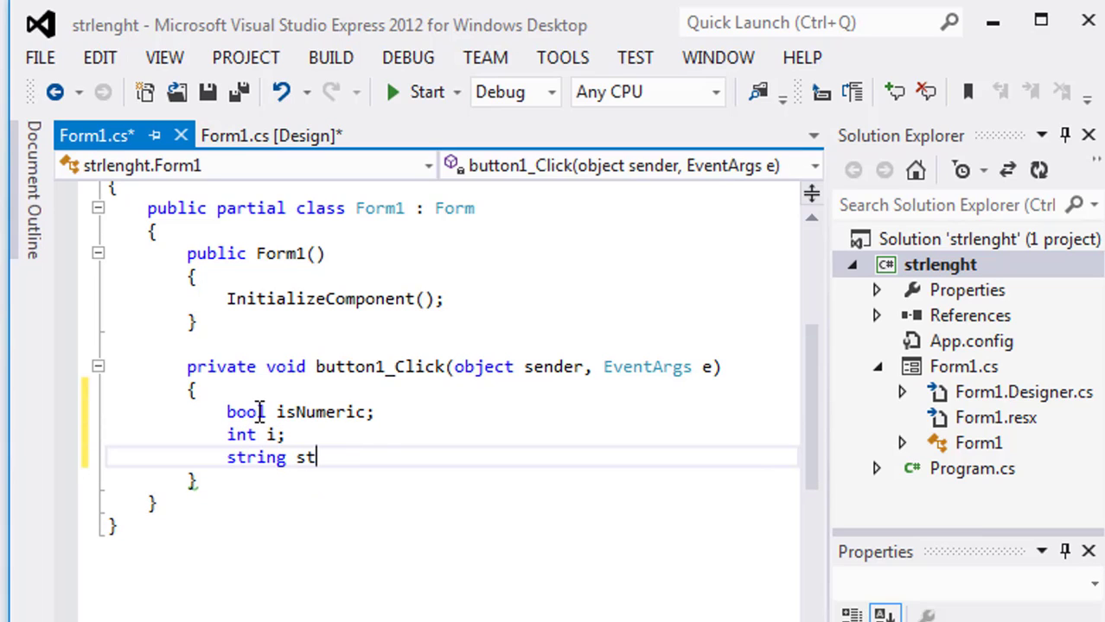
{"action": "type", "text": "r ="}
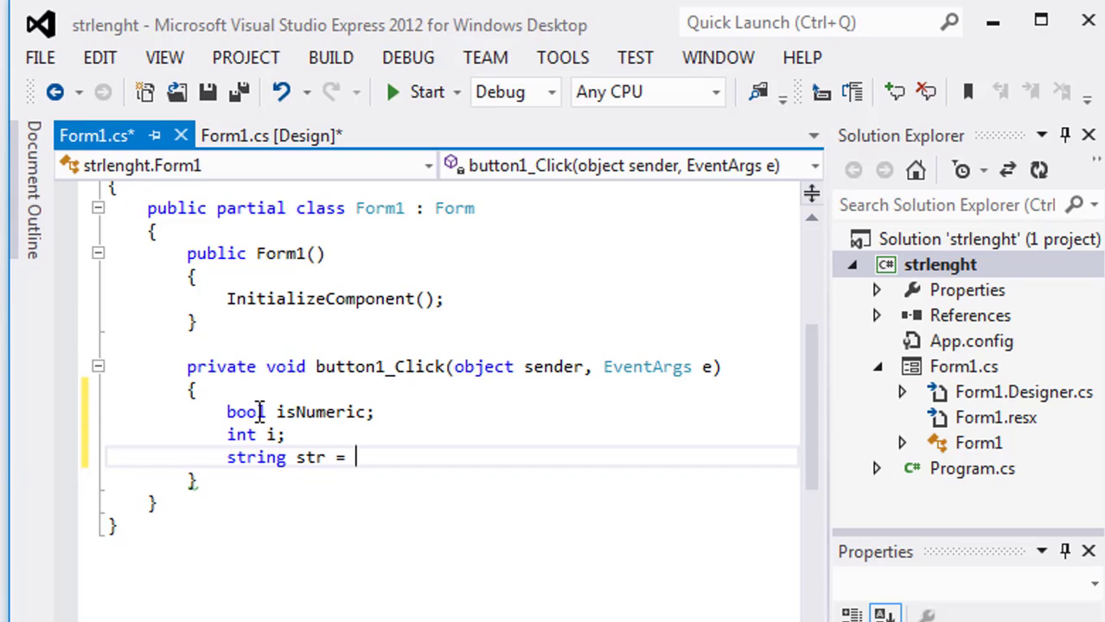
{"action": "type", "text": "\"1\""}
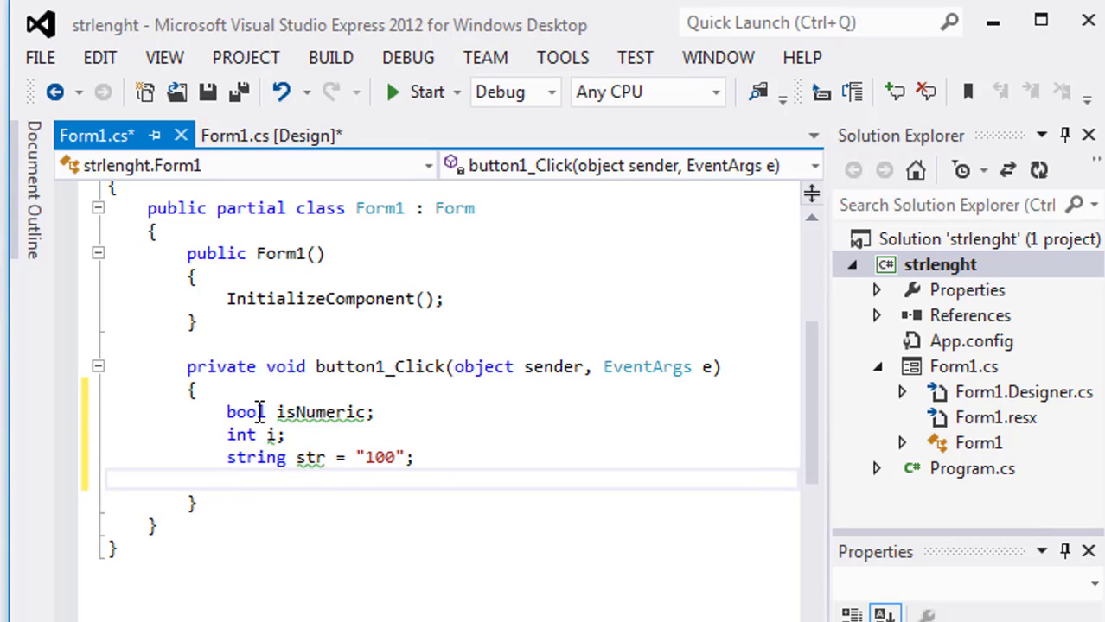
Step: Write isNumeric = int.TryParse(str, out i), completing TryParse via IntelliSense
{"action": "type", "text": "isN"}
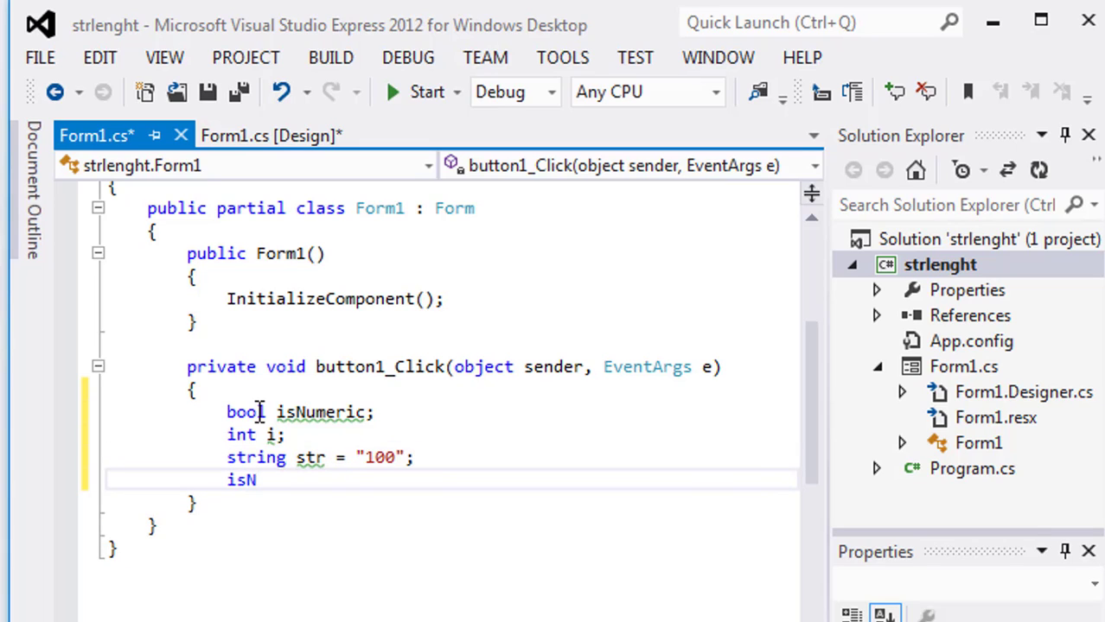
{"action": "type", "text": "umeric ="}
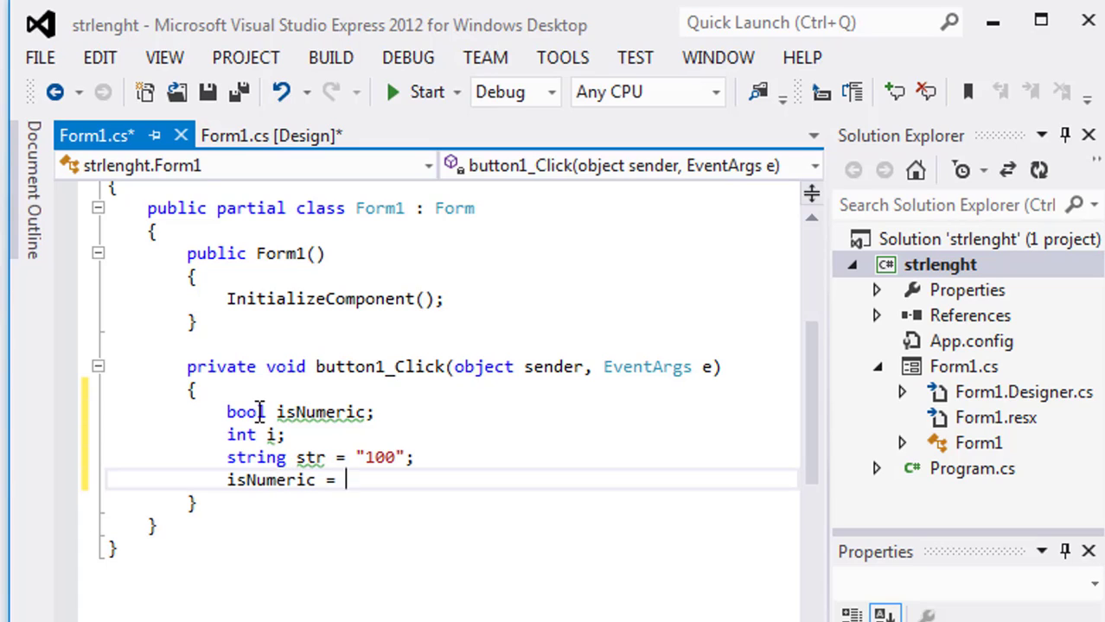
{"action": "type", "text": "int"}
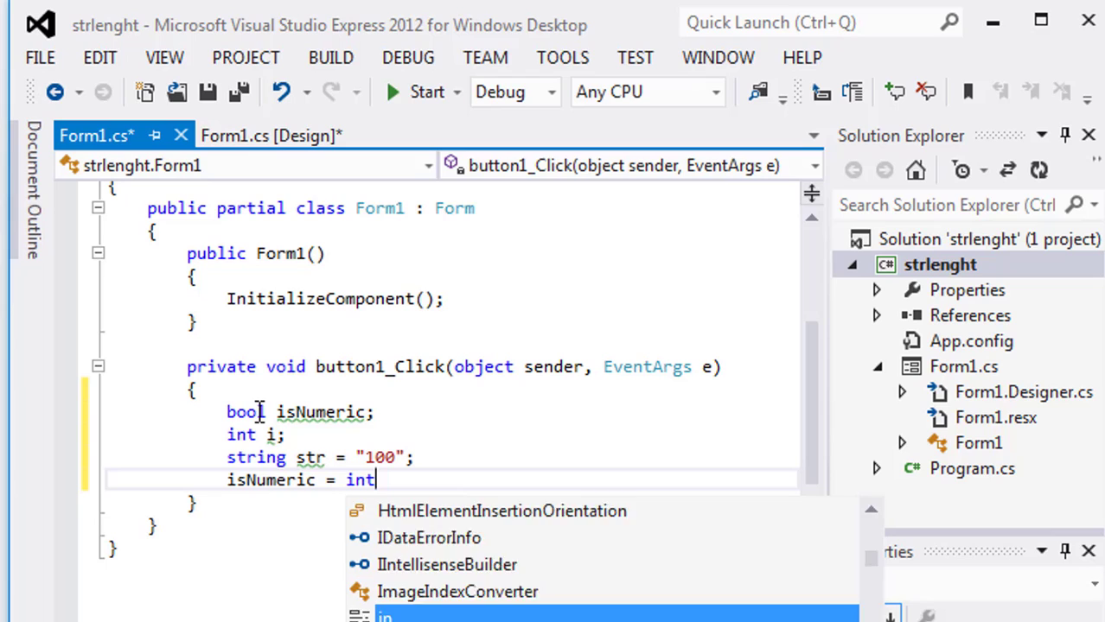
{"action": "type", "text": ".try"}
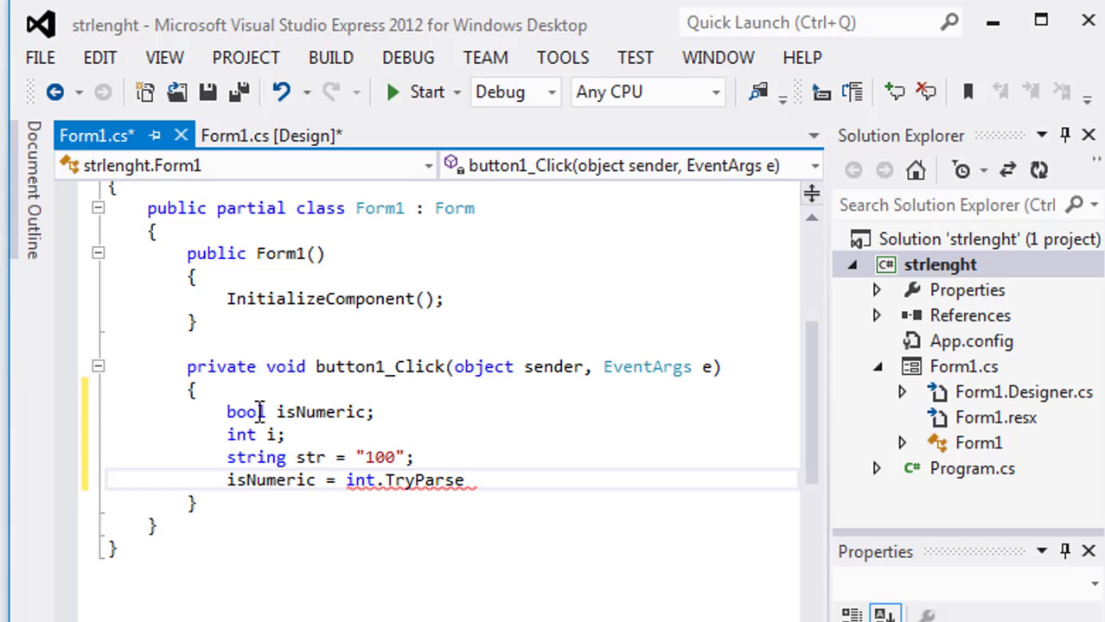
{"action": "type", "text": "()"}
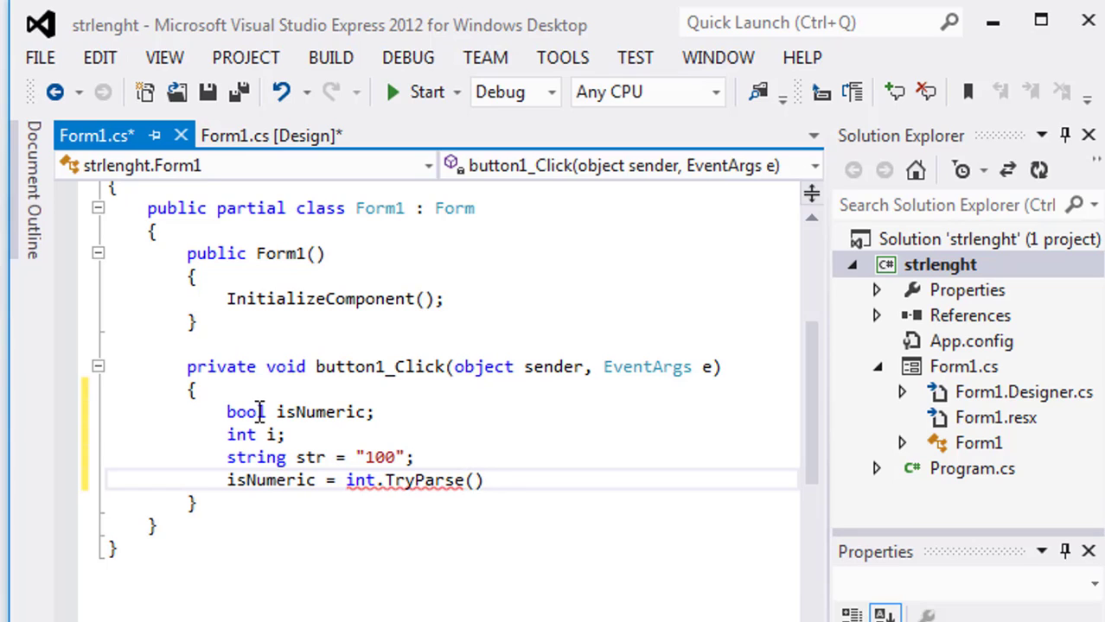
{"action": "type", "text": "str,"}
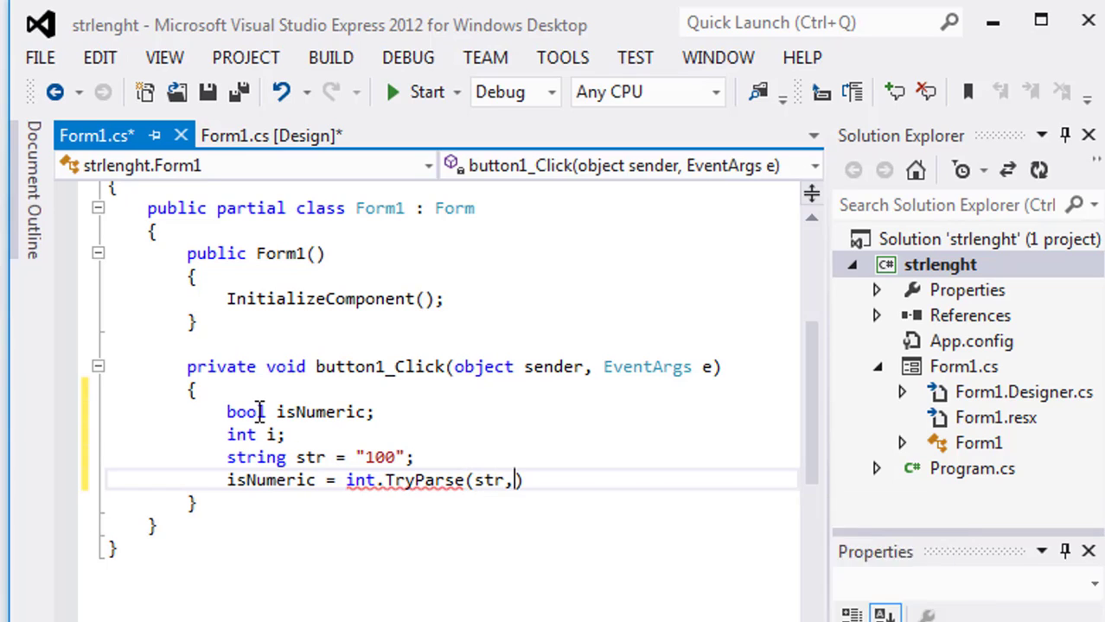
{"action": "type", "text": "out"}
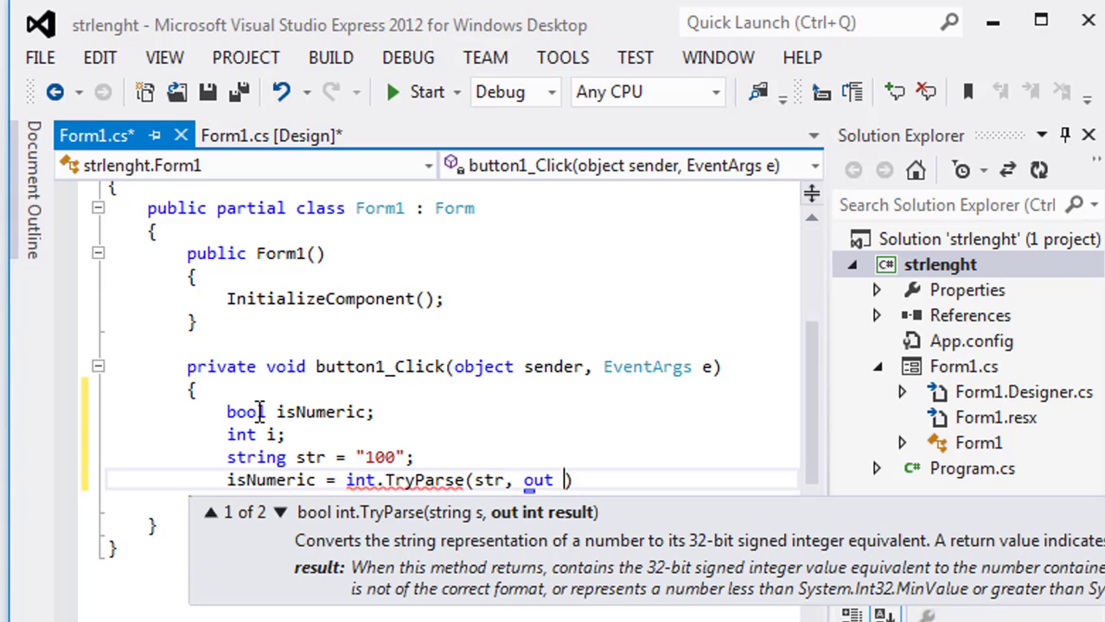
{"action": "type", "text": "i"}
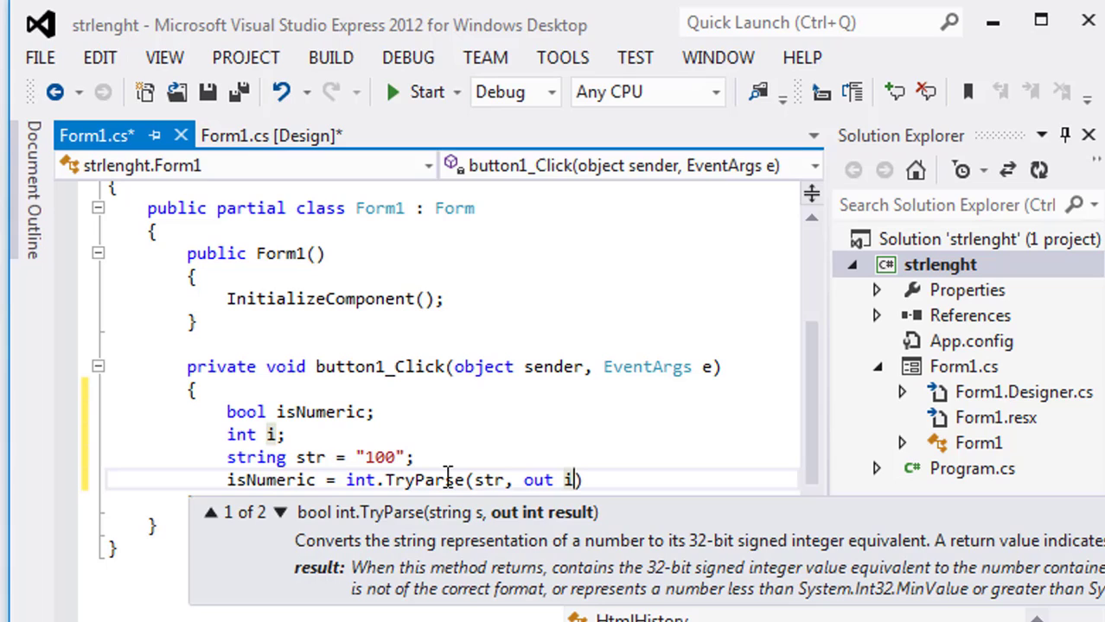
{"action": "mouse_move", "coordinate": [389, 456]}
{"action": "type", "text": ";"}
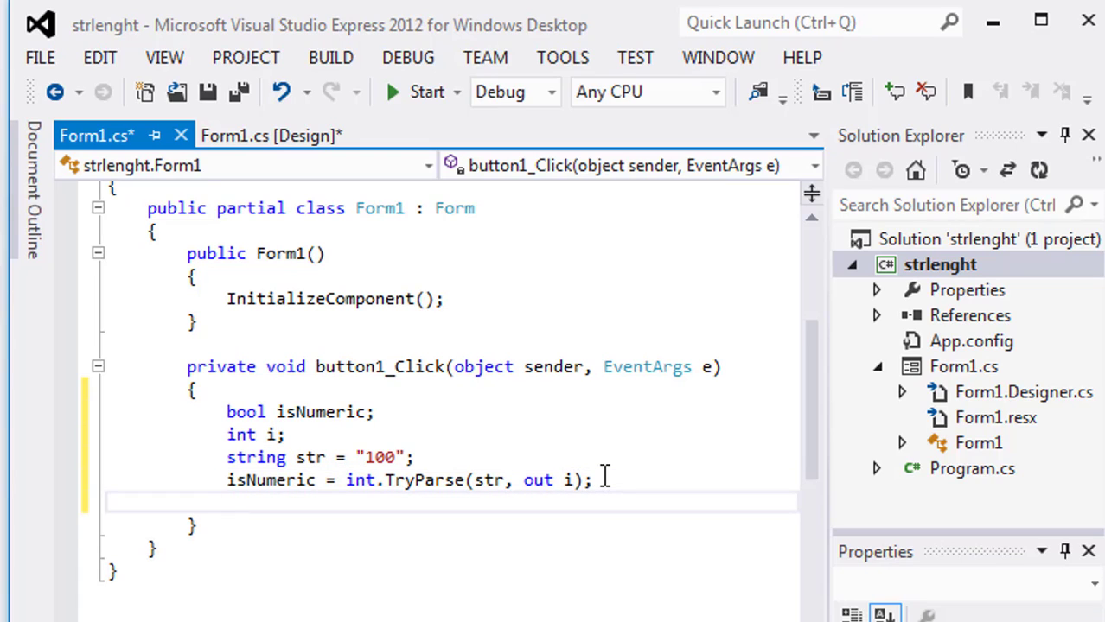
Step: Add MessageBox.Show("Value = " + i); as the handler's final line
{"action": "type", "text": "MessageBox.shoq"}
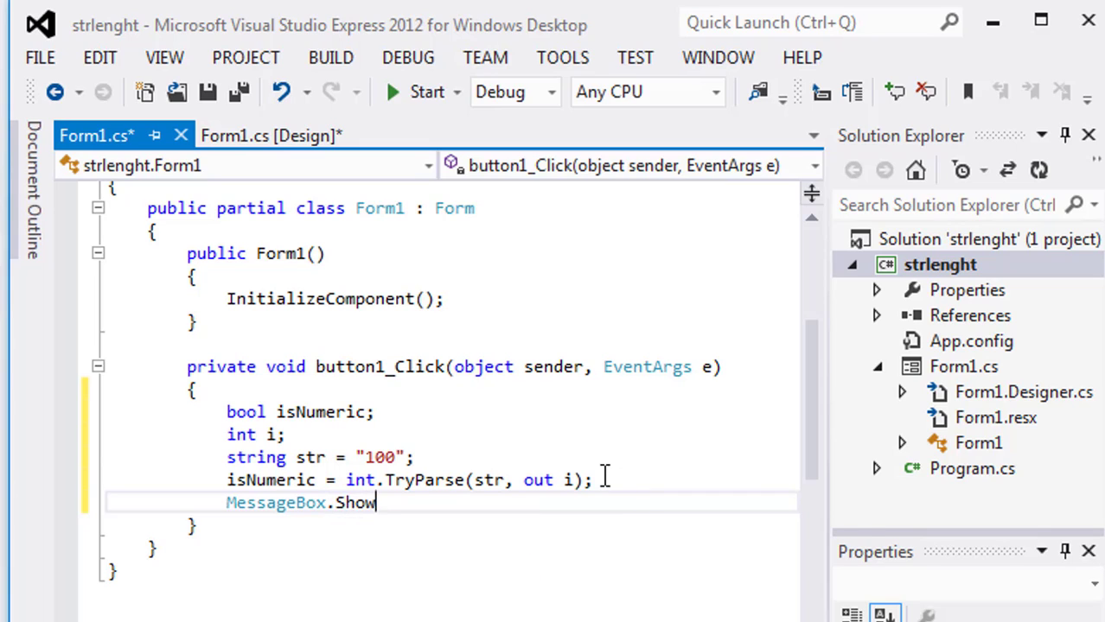
{"action": "type", "text": "(\"Val"}
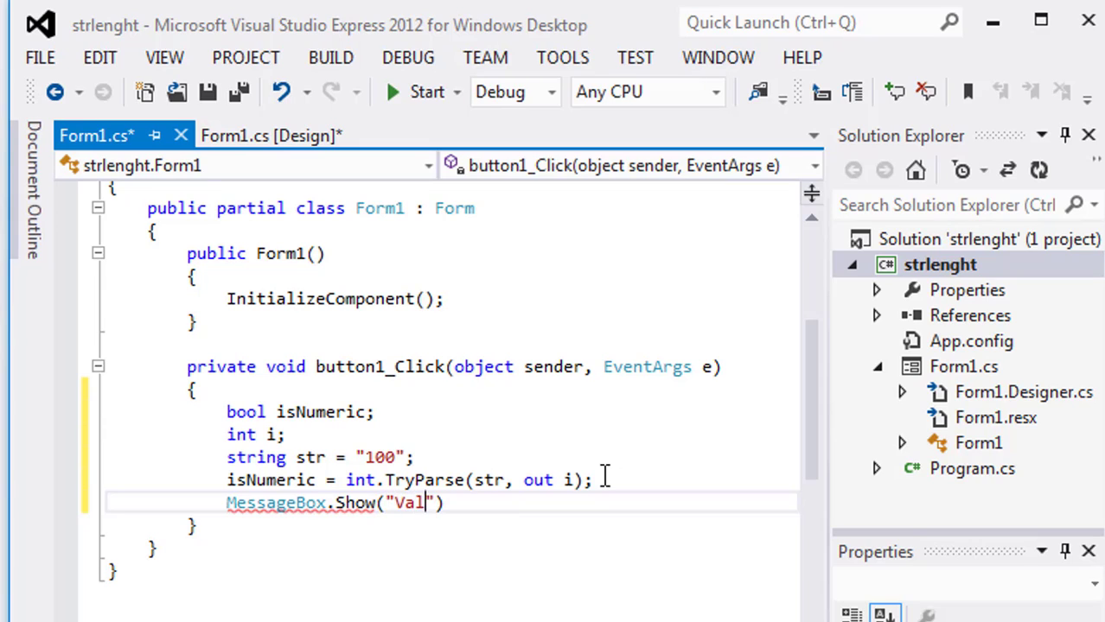
{"action": "type", "text": "ue"}
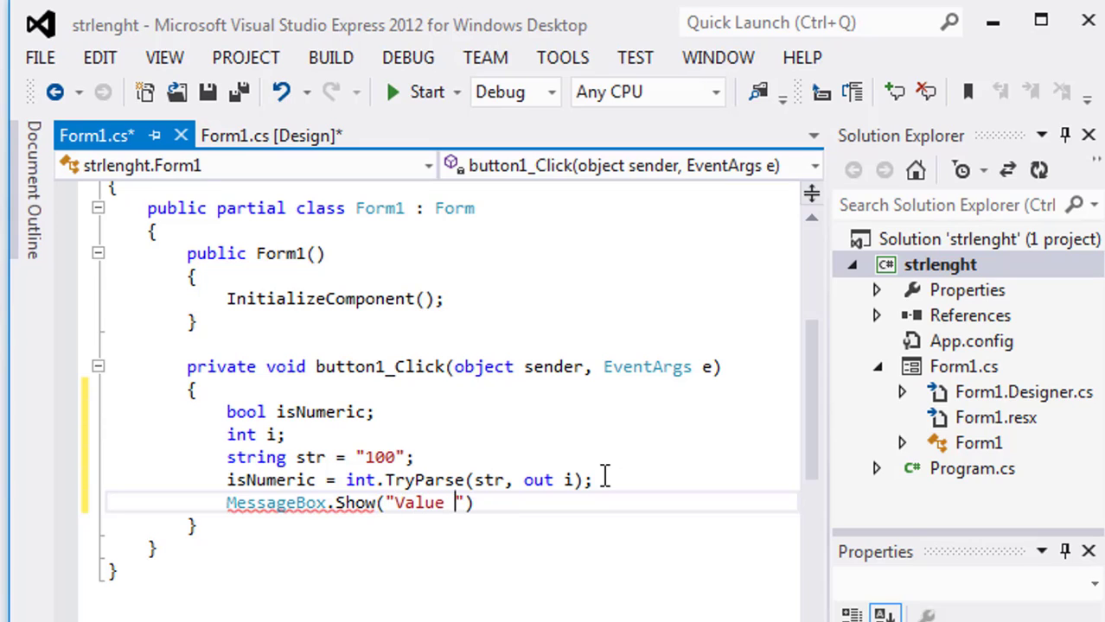
{"action": "type", "text": "="}
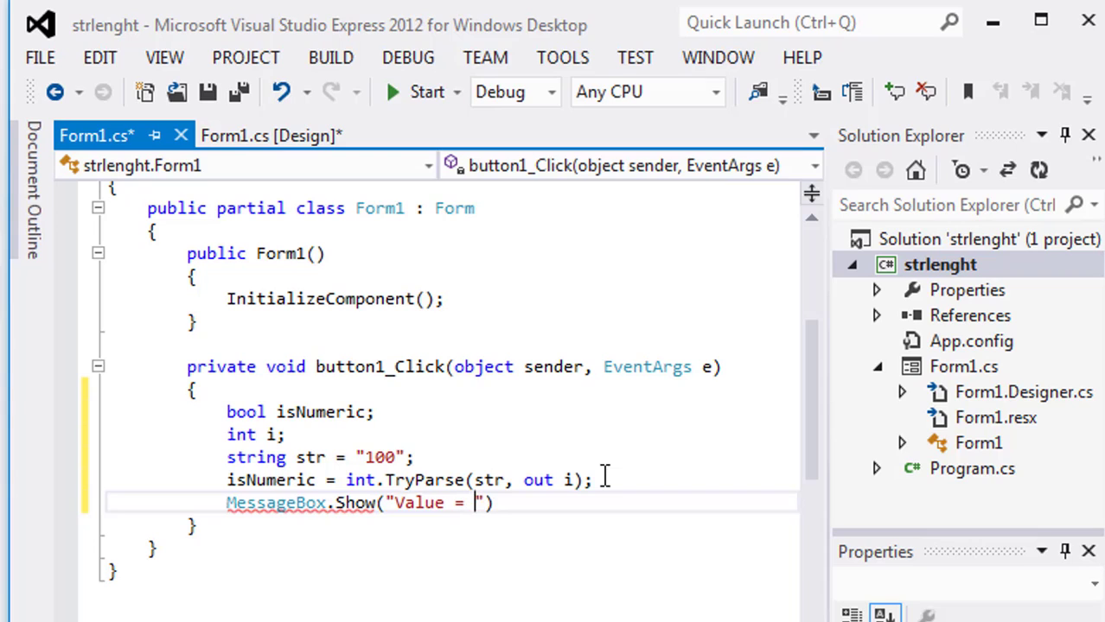
{"action": "type", "text": "+ i"}
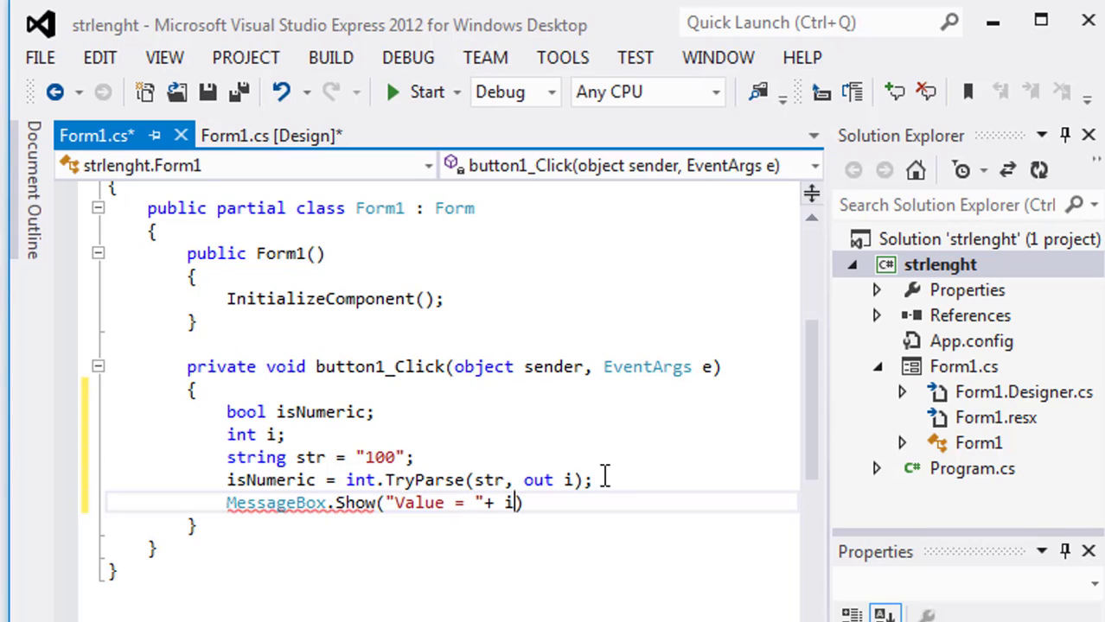
{"action": "type", "text": ");"}
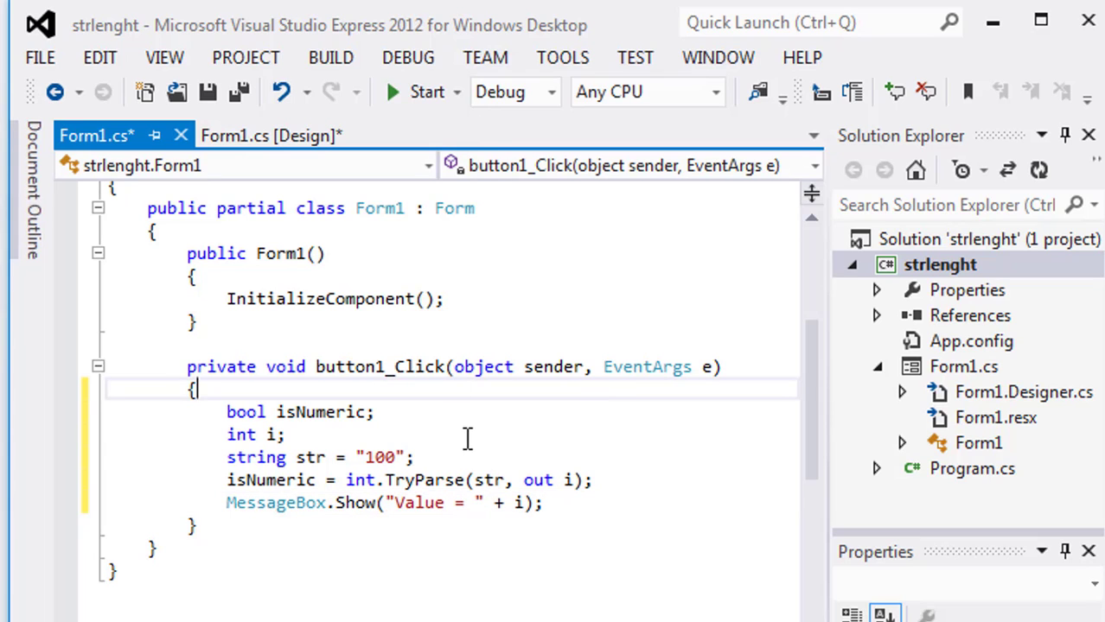
{"action": "left_click", "coordinate": [425, 91]}
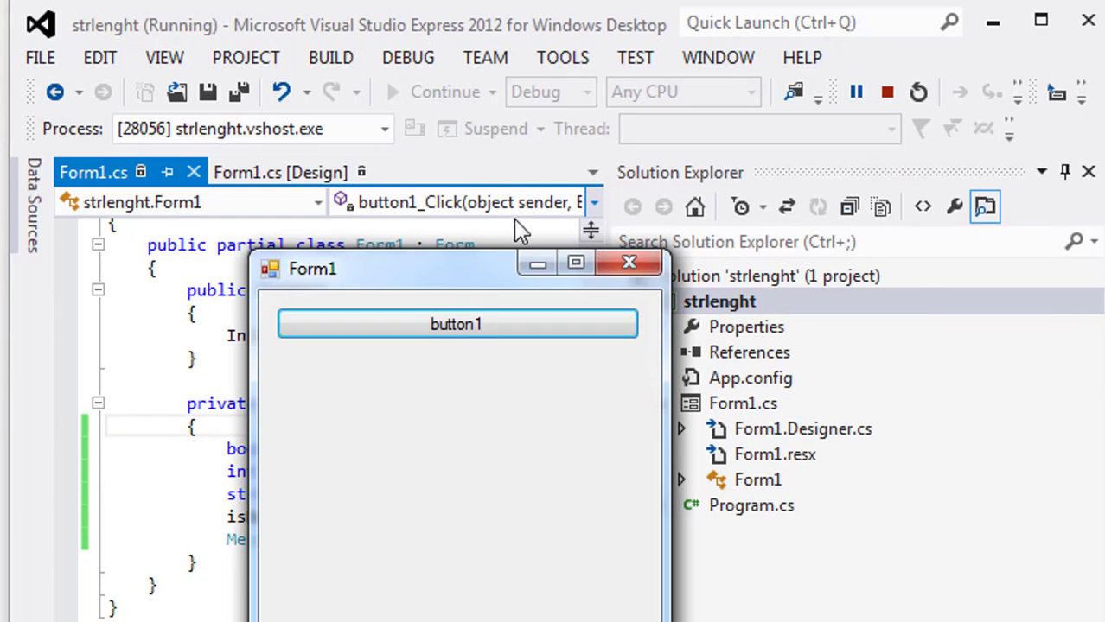
{"action": "left_click", "coordinate": [457, 324]}
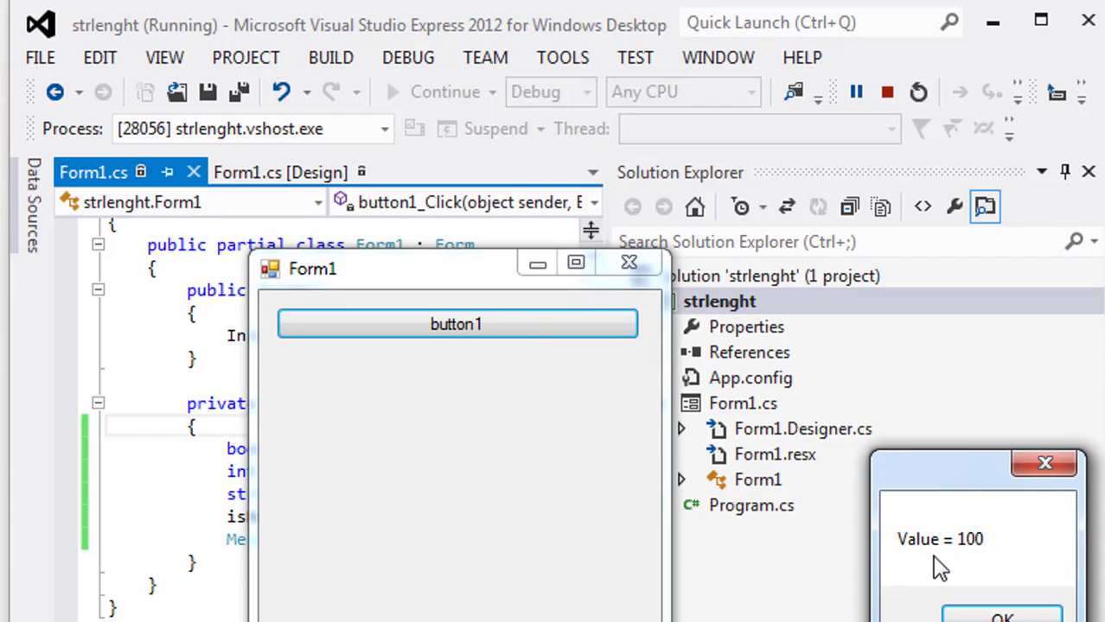
{"action": "mouse_move", "coordinate": [987, 561]}
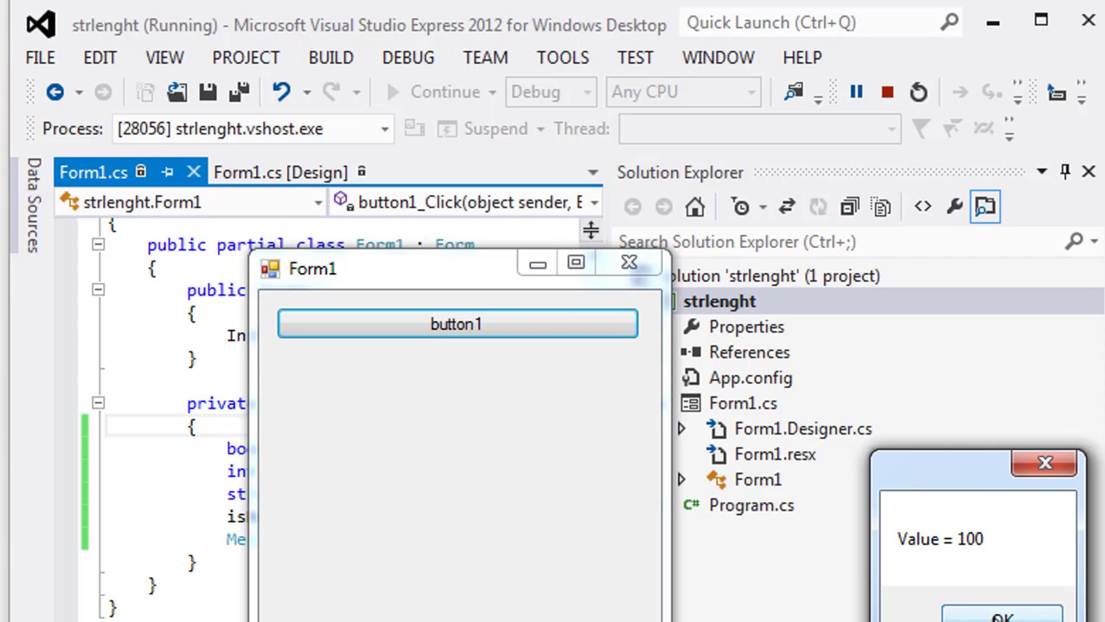
{"action": "left_click", "coordinate": [999, 616]}
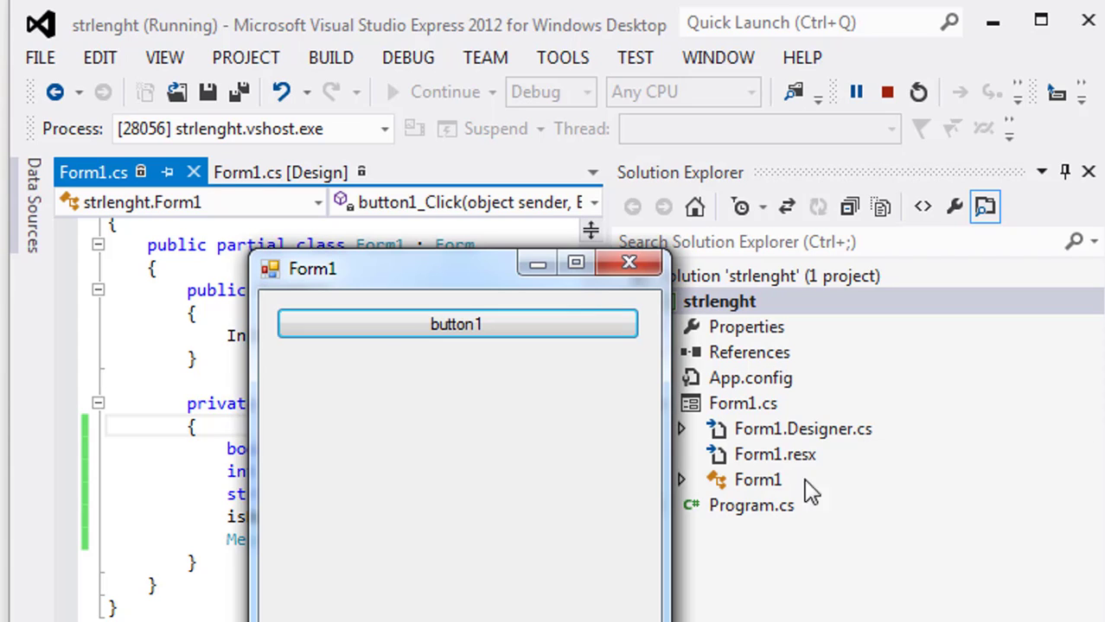
{"action": "left_click", "coordinate": [886, 91]}
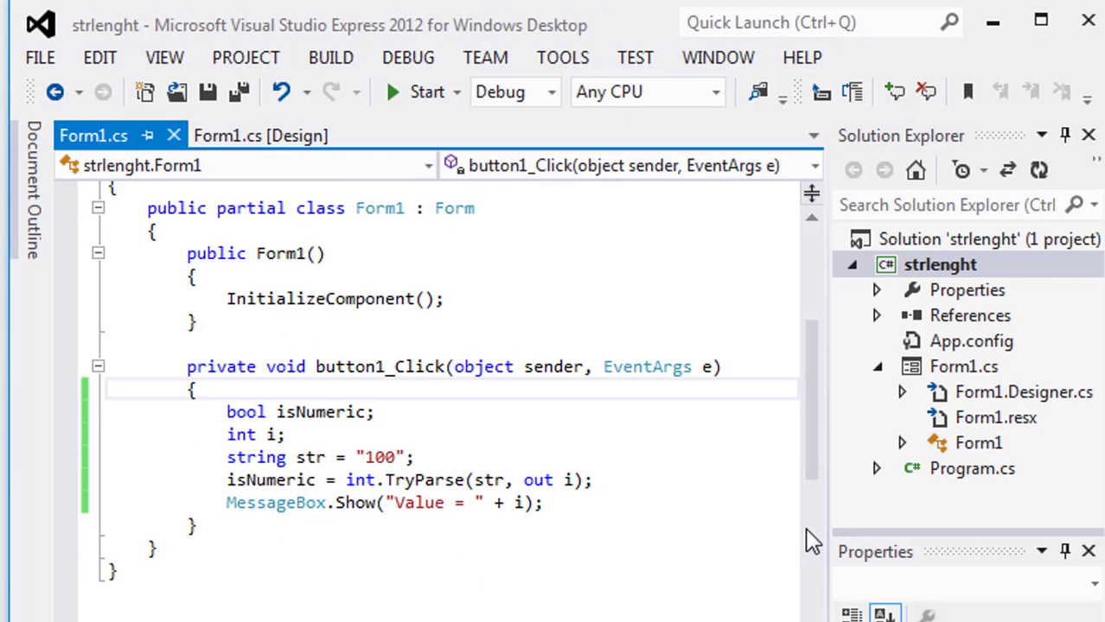